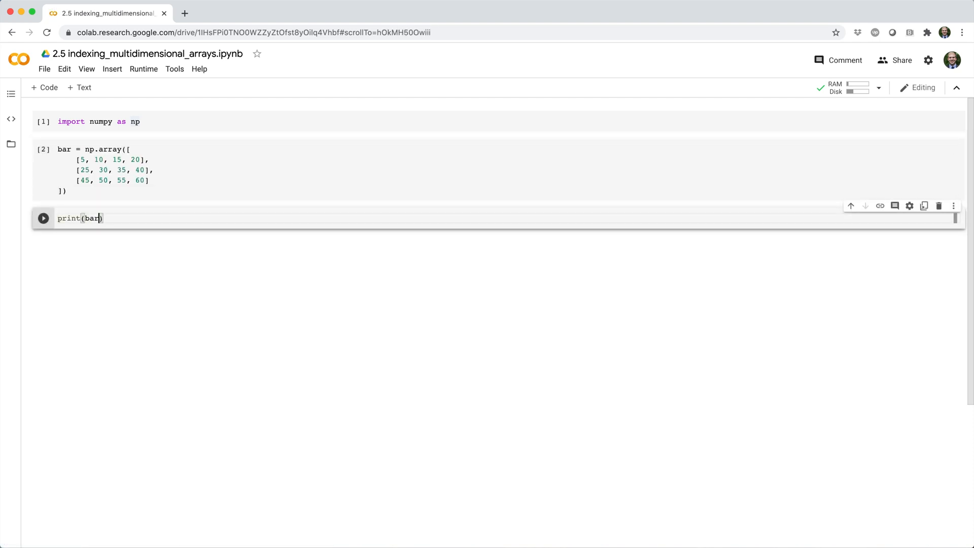
Step: Run print(bar) so the 3×4 array's three rows appear under the cell
left_click(42, 218)
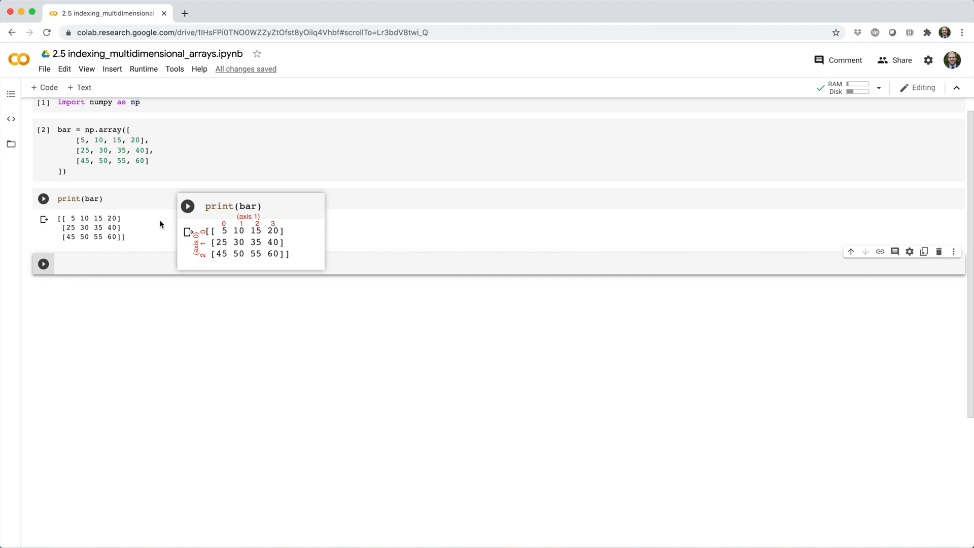
Step: Run bar[1,2] returning 35 and bar[0] returning the first row
type("bar[]")
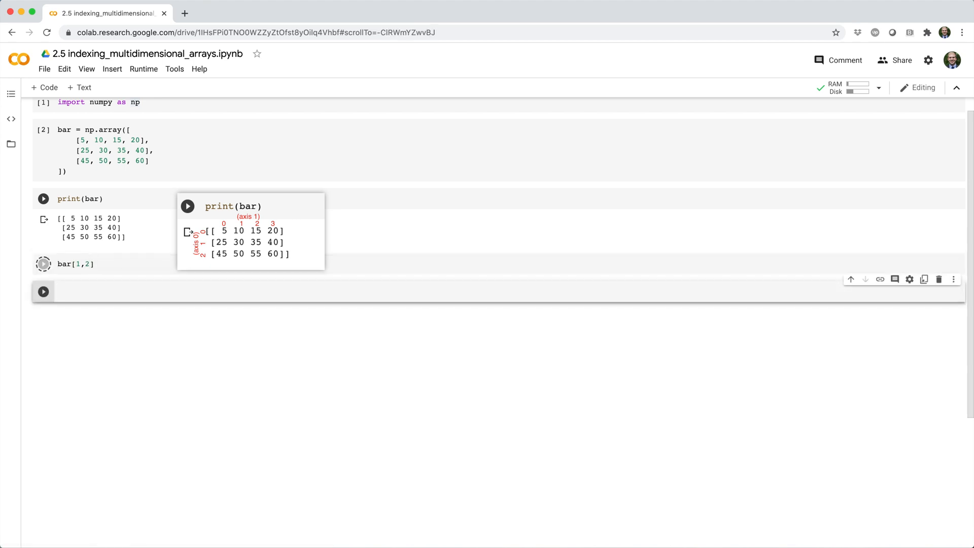
left_click(44, 263)
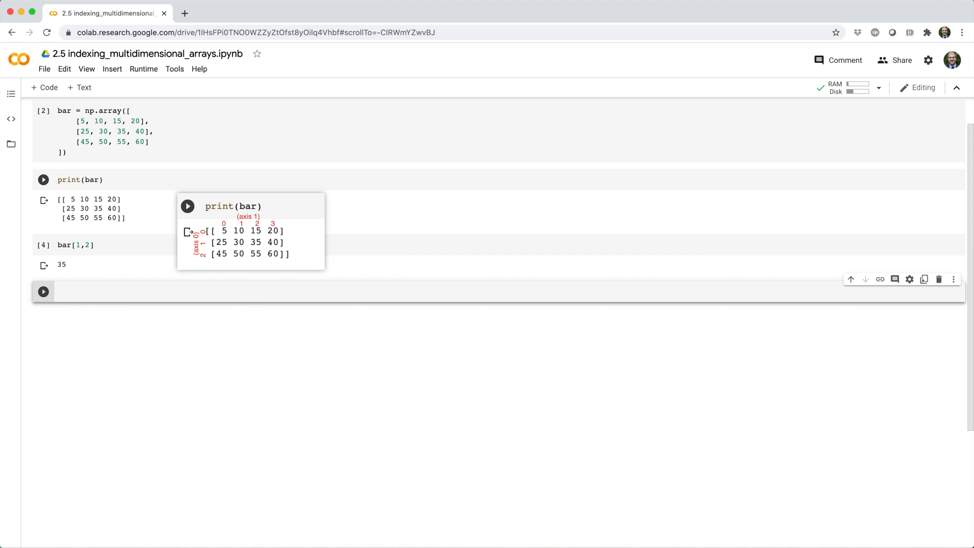
type("bar[0")
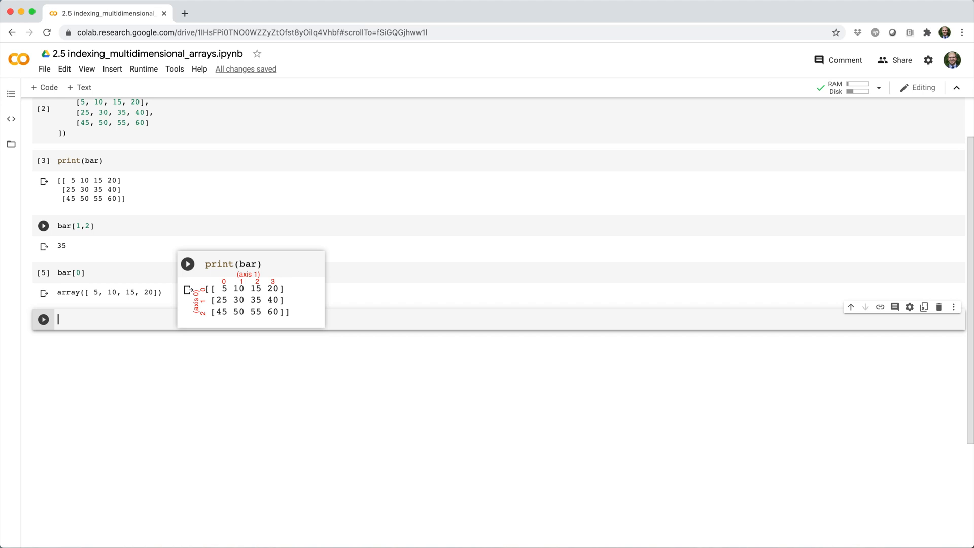
Step: Run bar[0, None] and bar[:1] returning the first row as a one-row 2D array
type("bar")
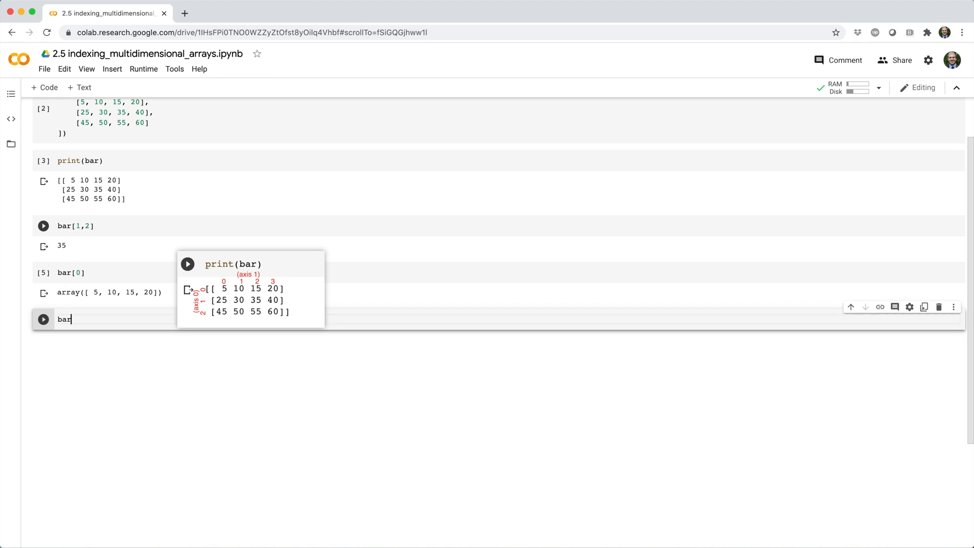
type("[0, None")
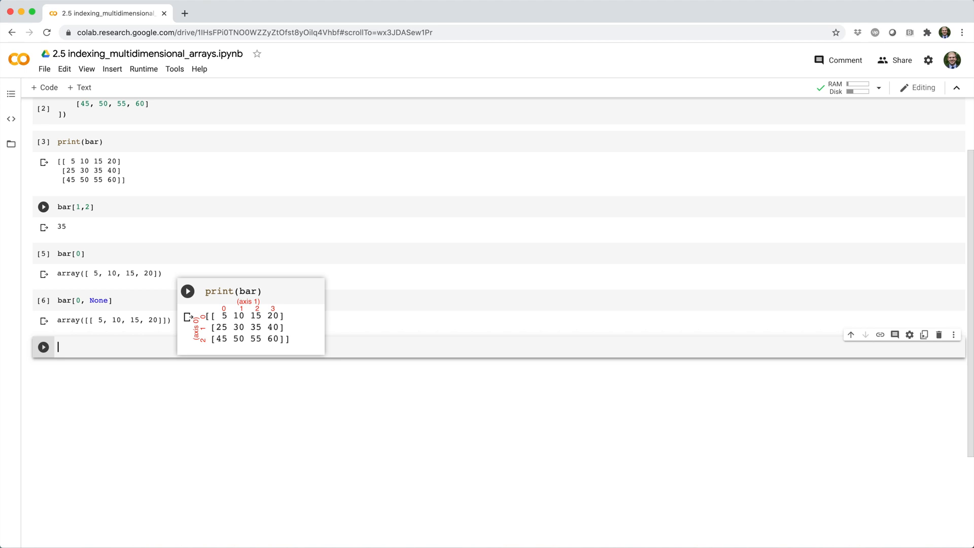
type("bar[:1")
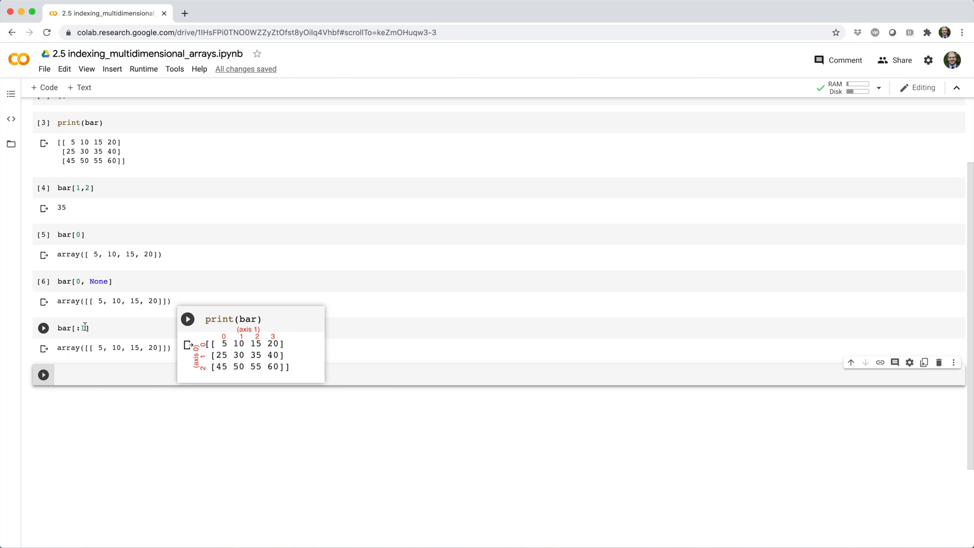
Step: Run bar[1:3, [-2, -1]] returning [[35, 40], [55, 60]]
type("1:3, [")
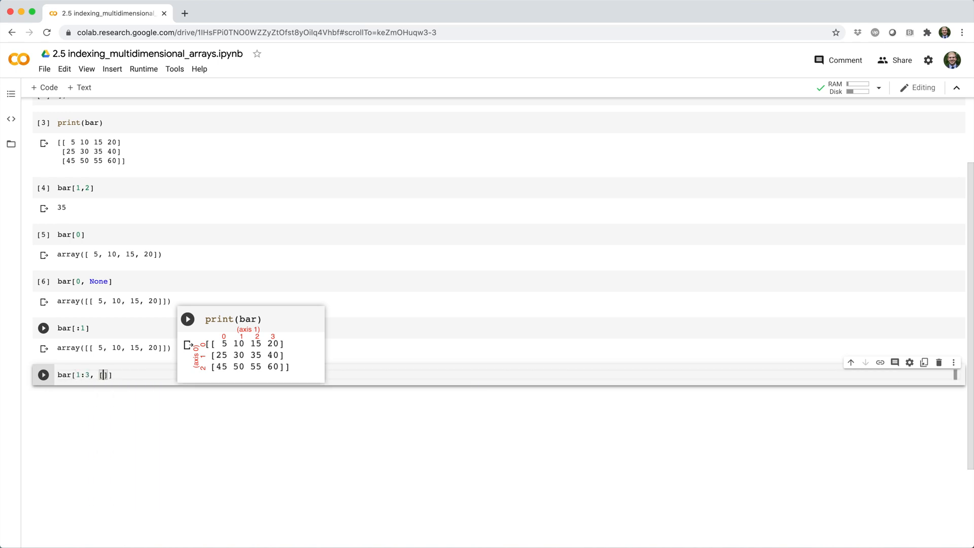
type("-2, -1")
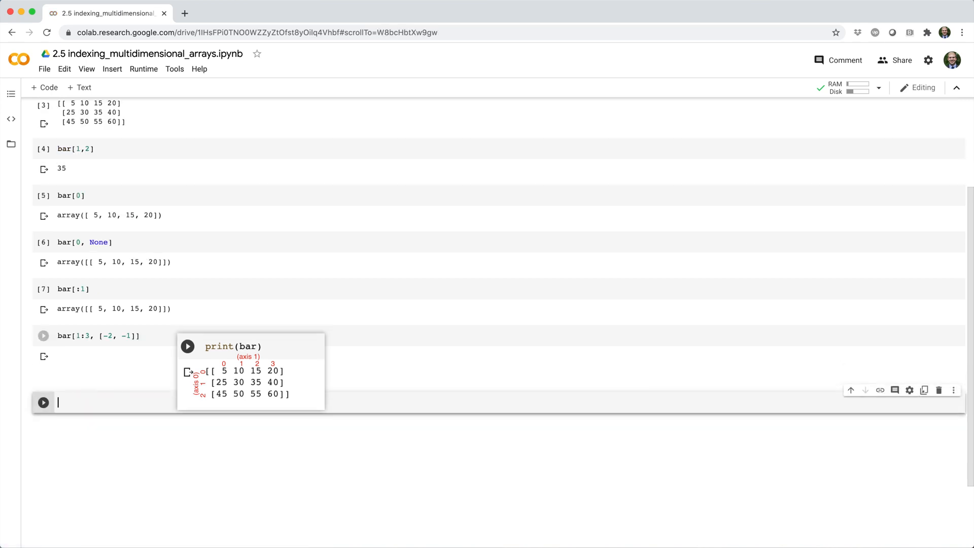
left_click(42, 336)
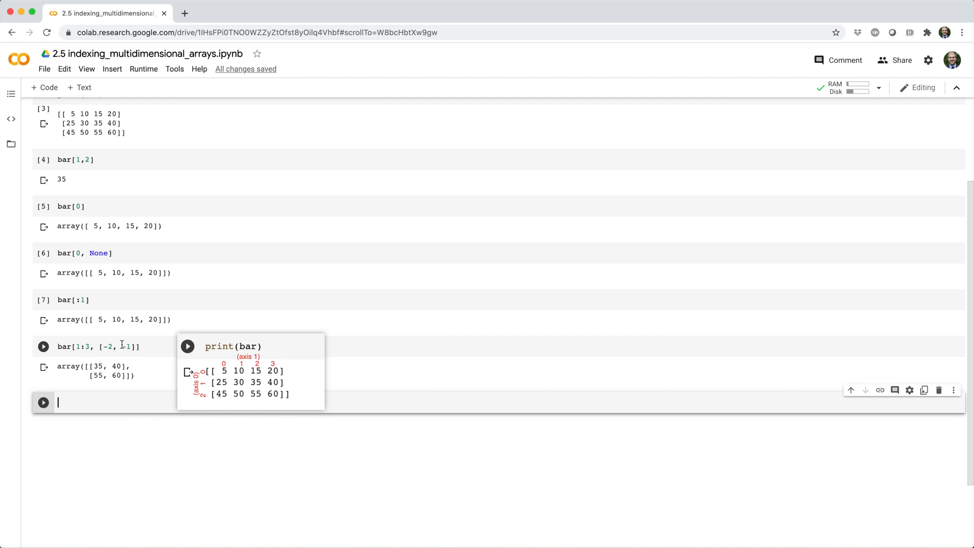
type("bar")
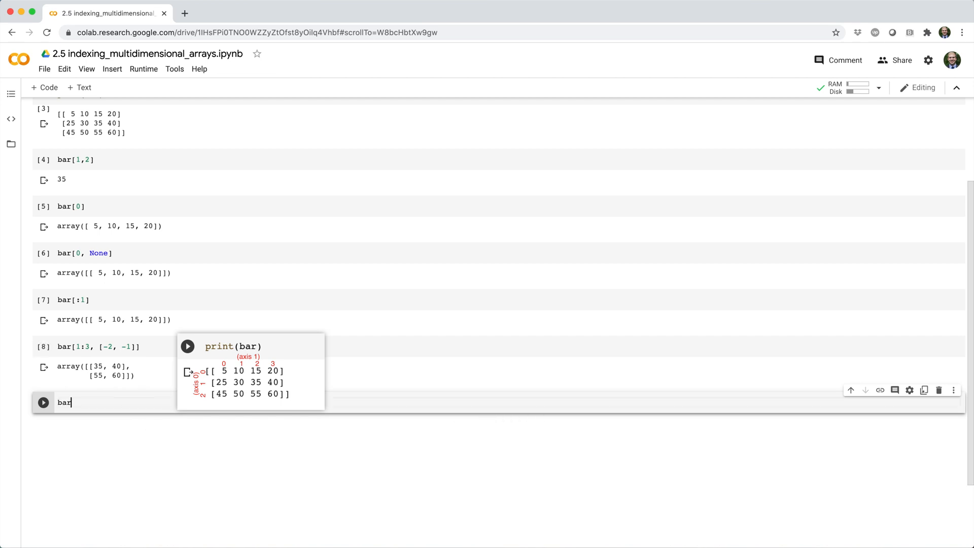
Step: Run bar[0, 0] = -1 to set the first element to -1
type("[0,]")
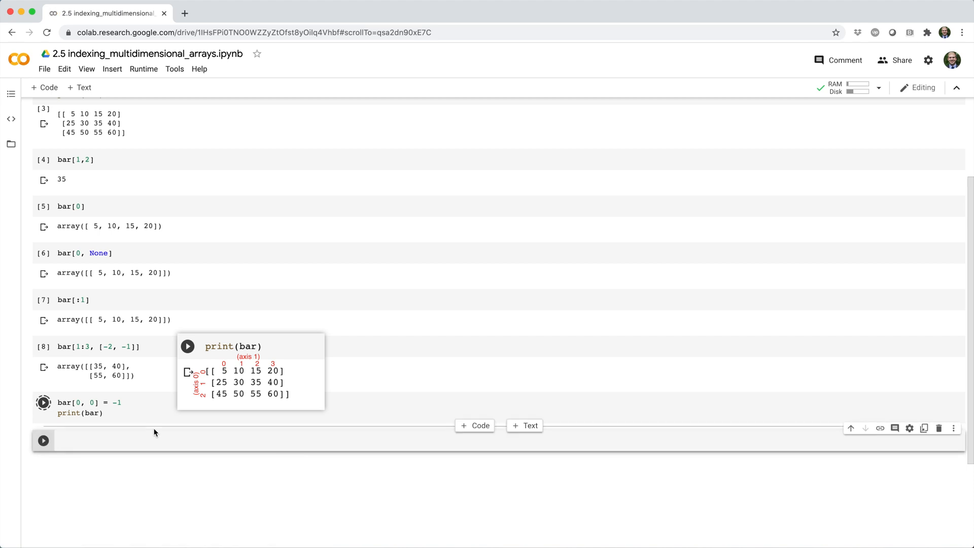
left_click(44, 402)
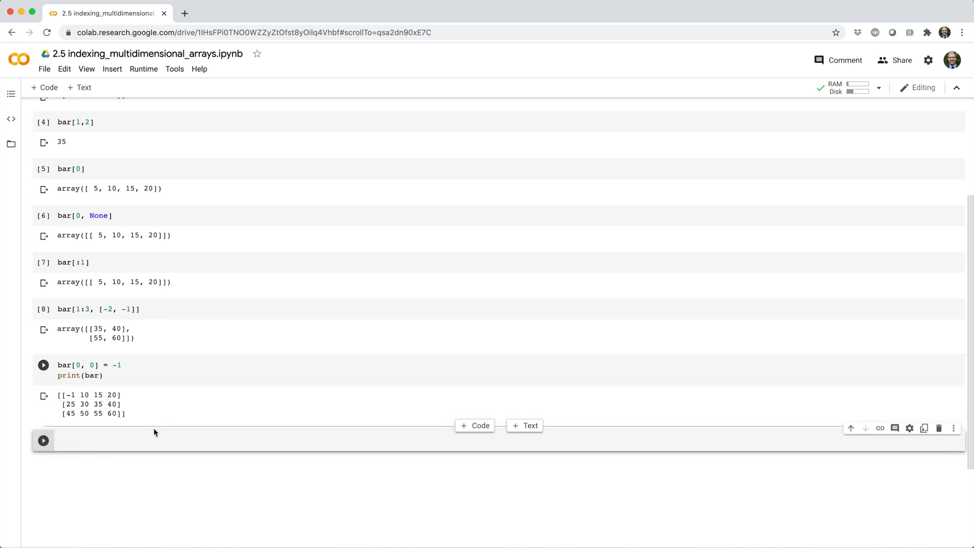
type("bar[]")
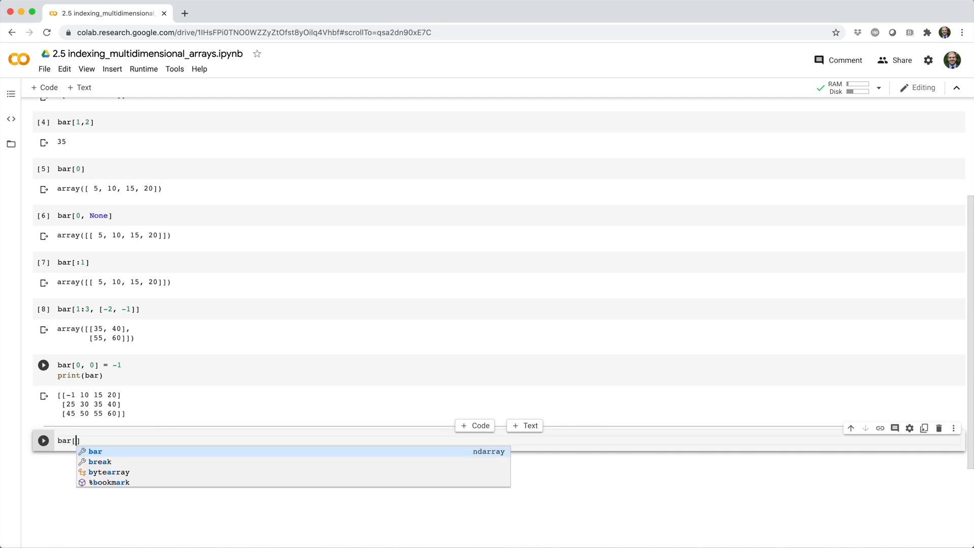
Step: Run bar[1] = bar[2] with print(bar), showing 45 50 55 60 twice
type("1")
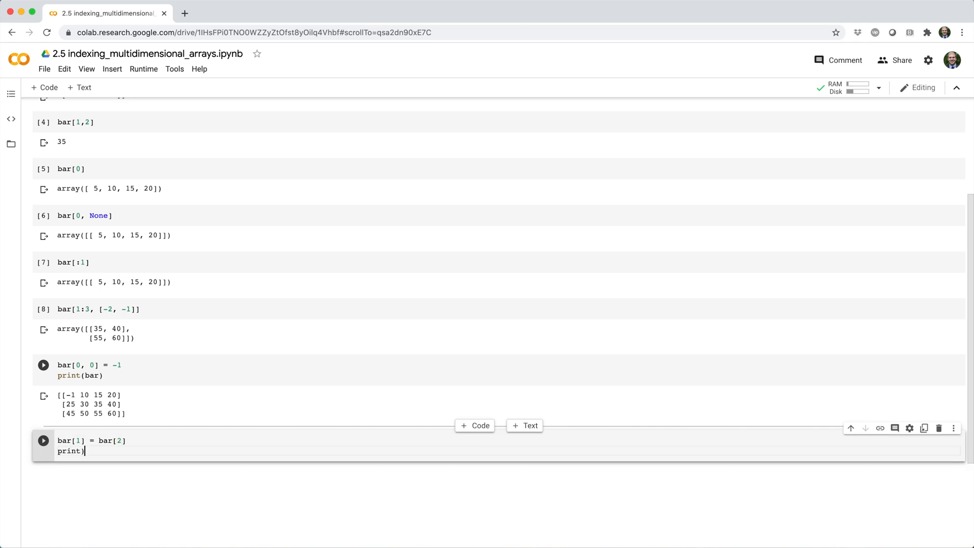
left_click(43, 440)
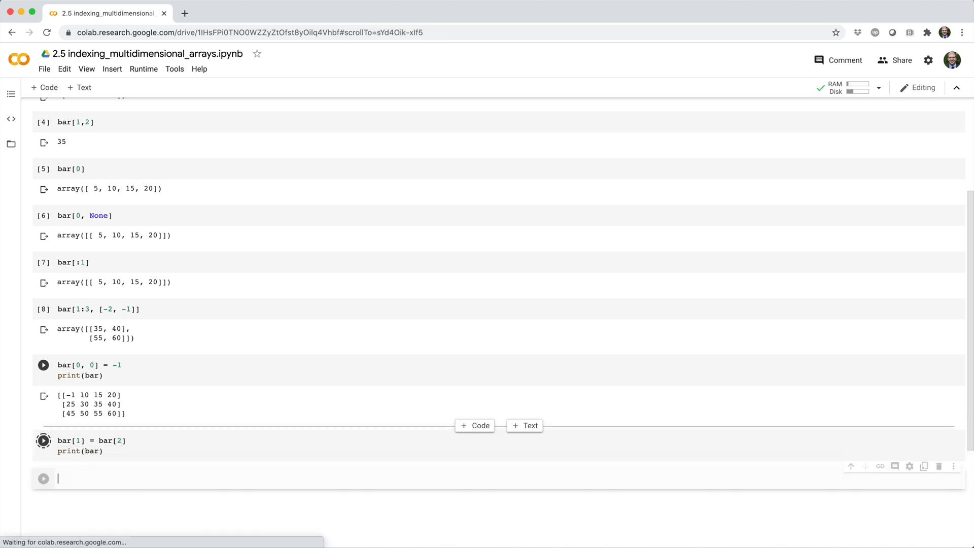
left_click(43, 440)
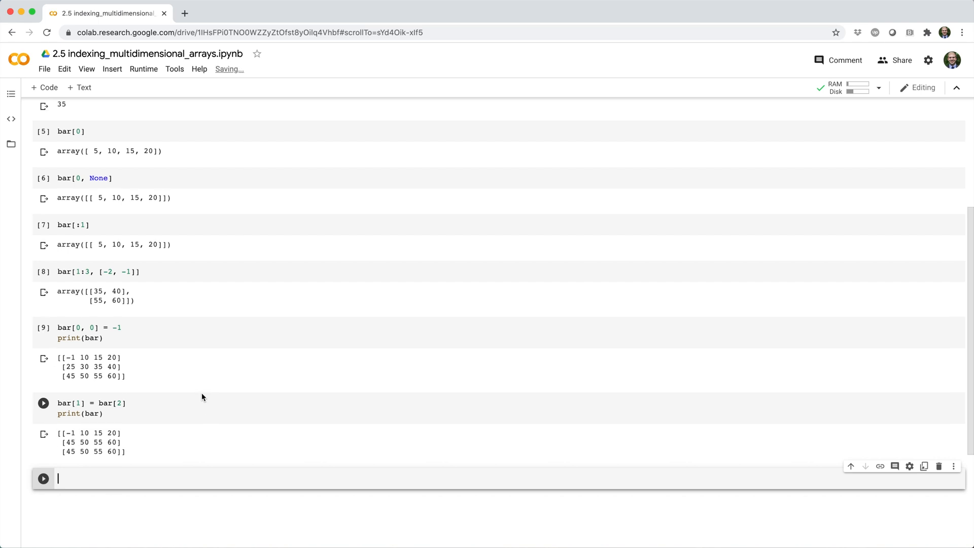
Step: Run bar[[0,1,2], [0,1,2]] = [0, 0, 0] with print(bar) showing zeros on the diagonal
type("bar[]")
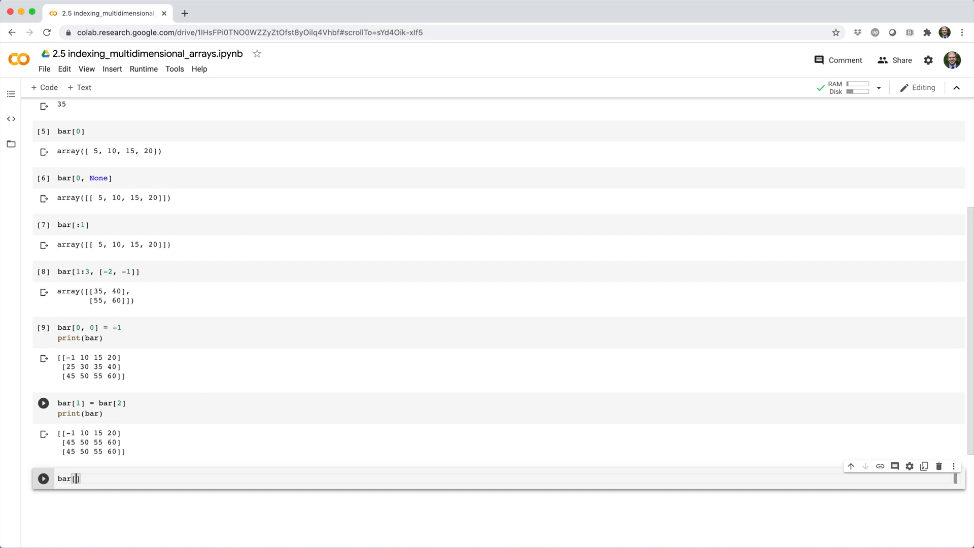
type("[0,1,2], []]")
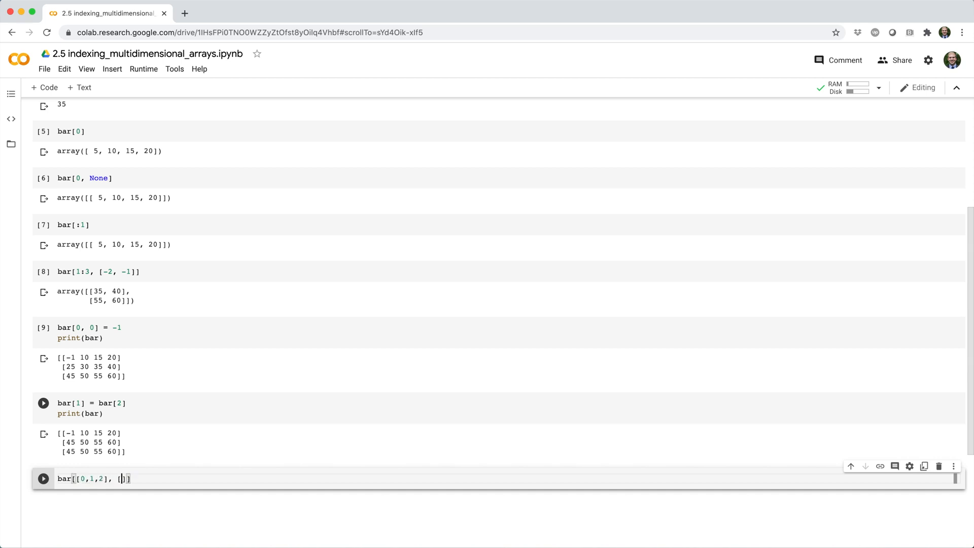
type("0,1,2")
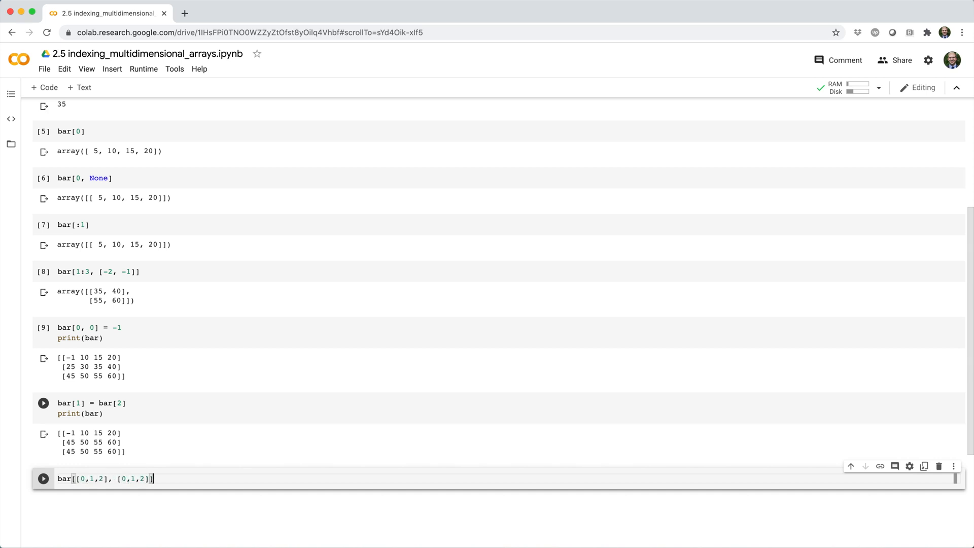
type("= [0]")
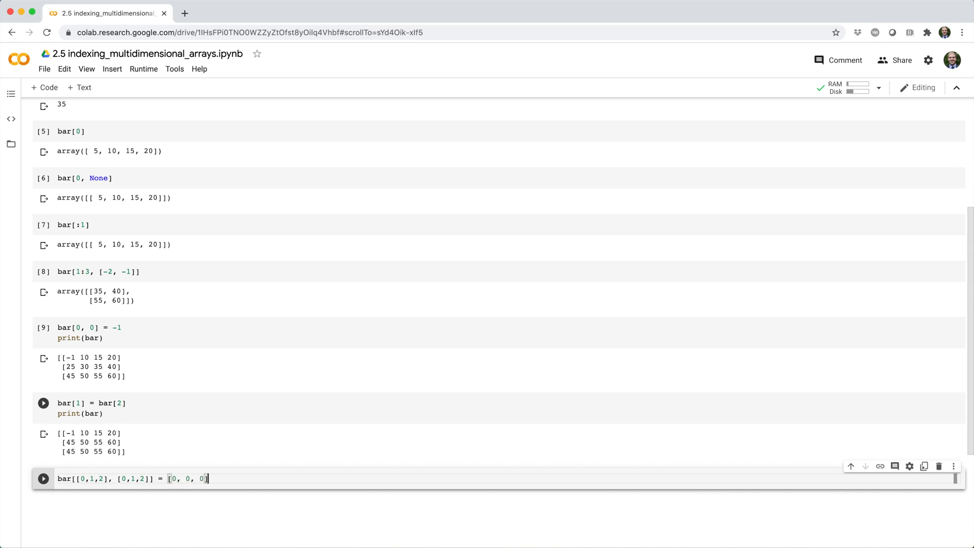
type("print(bar)")
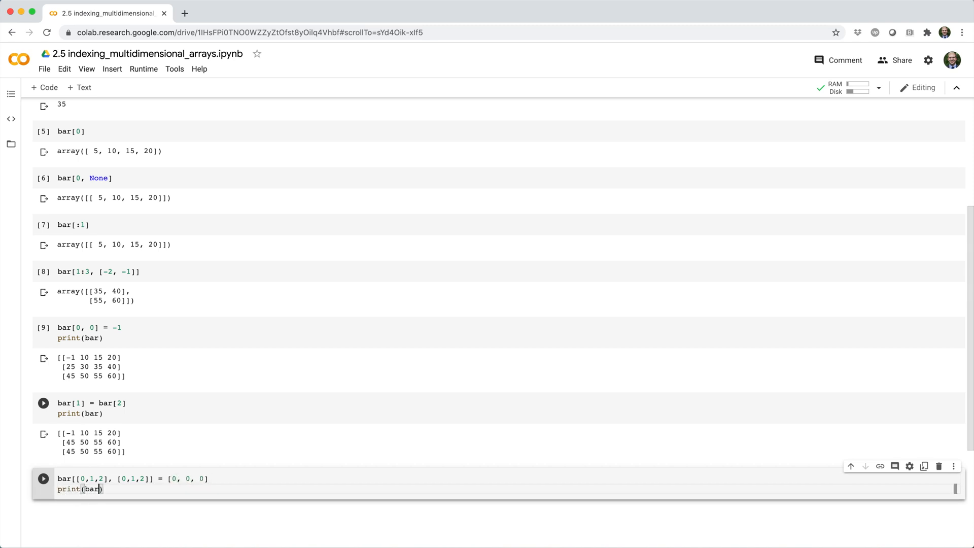
left_click(42, 478)
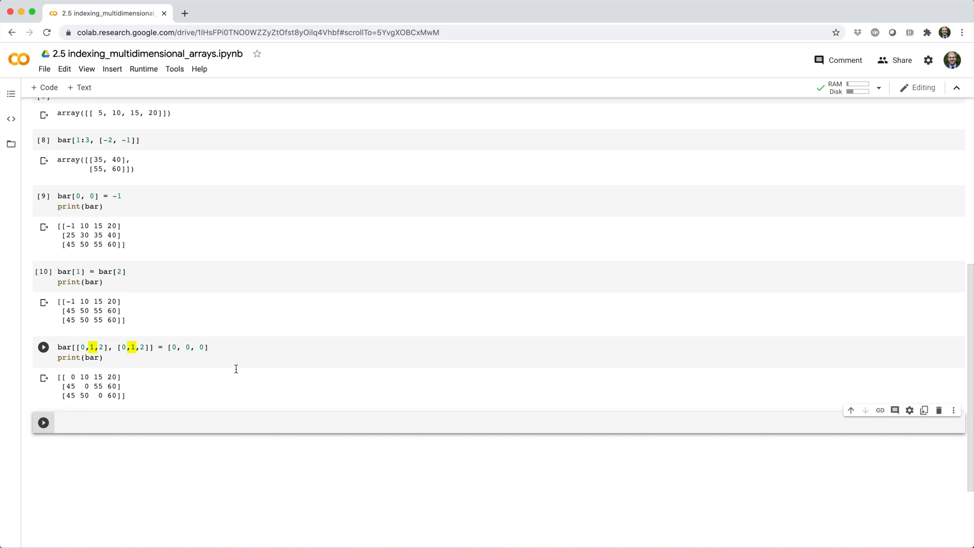
double_click(85, 311)
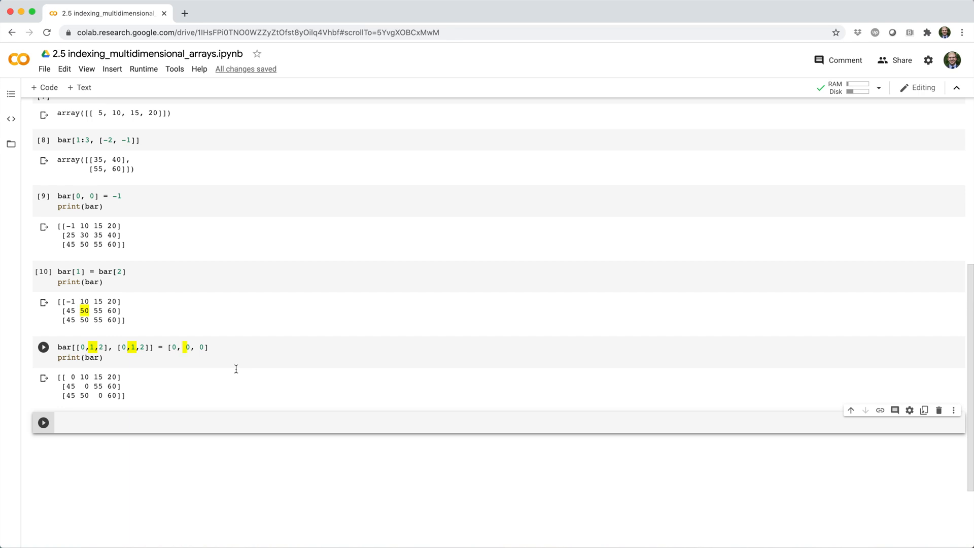
Step: Write zoo = np.array([...]) with two 3×2 blocks, pairs 10–60 and 11–16
left_click(43, 346)
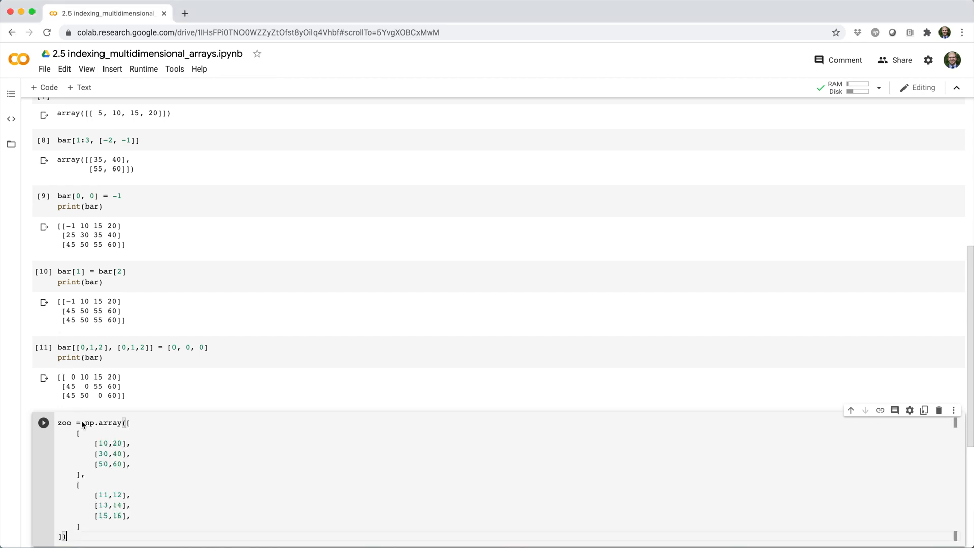
Step: Run print(zoo) to show both blocks of the 3D array
type("print(zoo)")
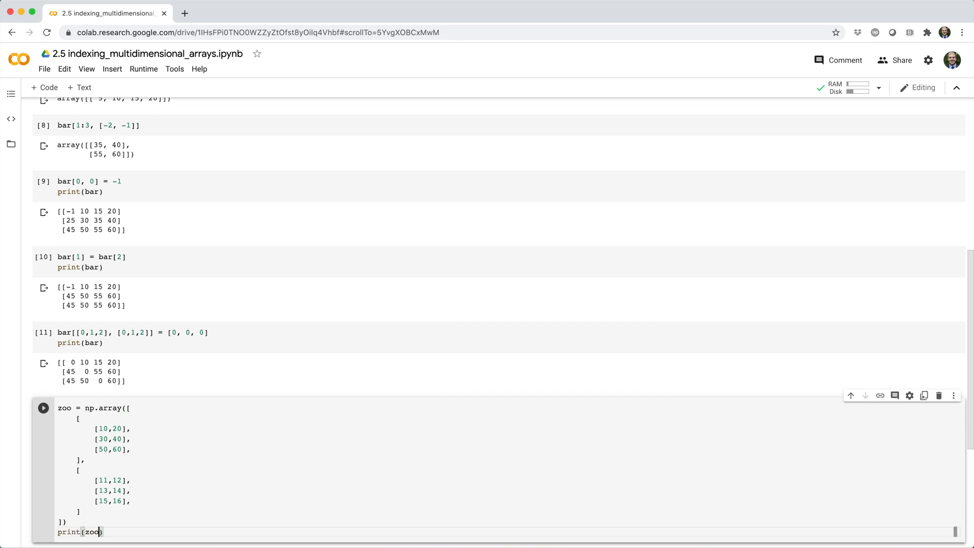
left_click(43, 408)
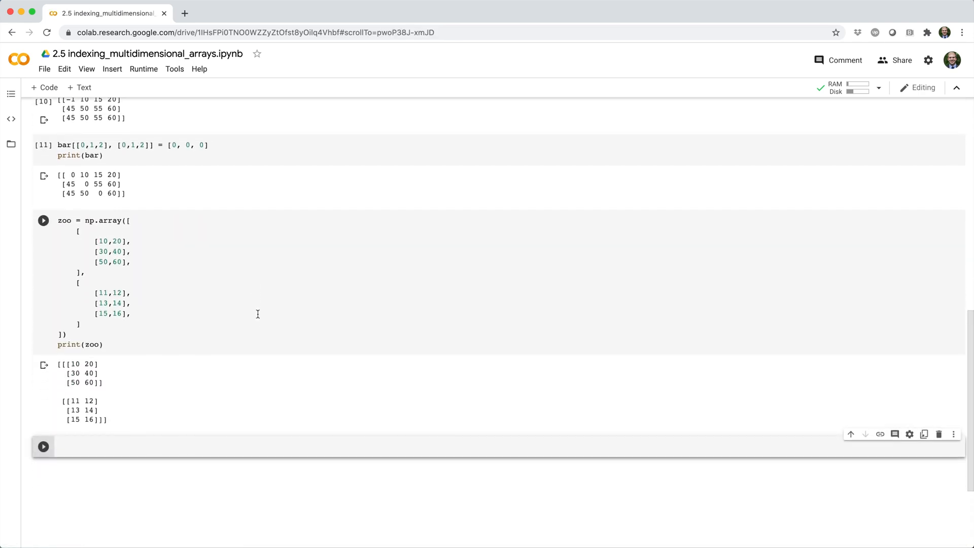
scroll("down", 3)
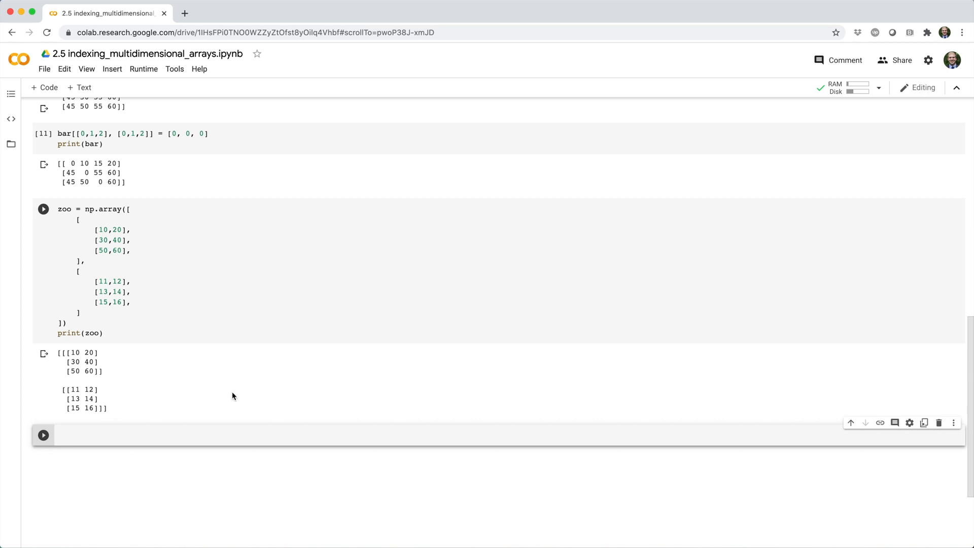
Step: Run zoo[0,:,1] = 5 and print(zoo), showing 5, 5, 5 in the first block's second column
type("zoo")
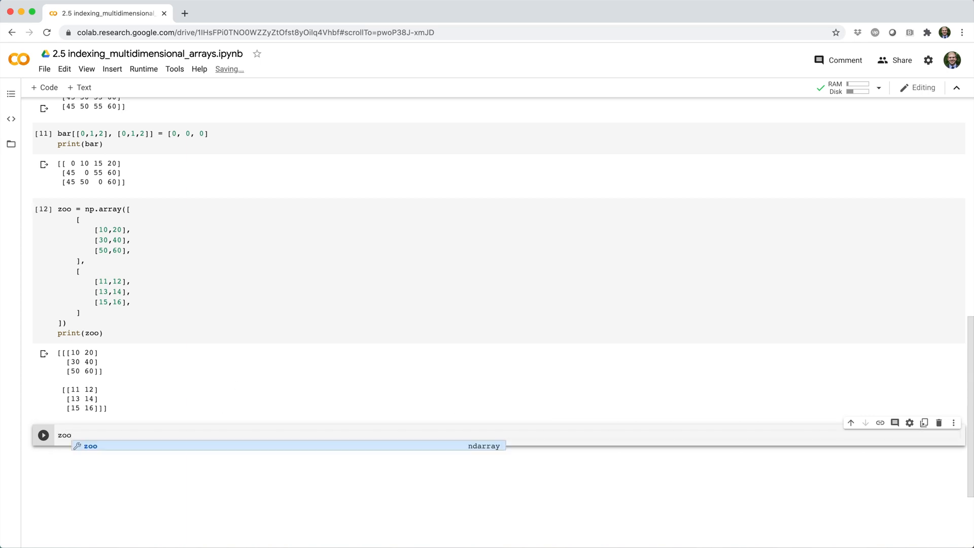
type("[0,]")
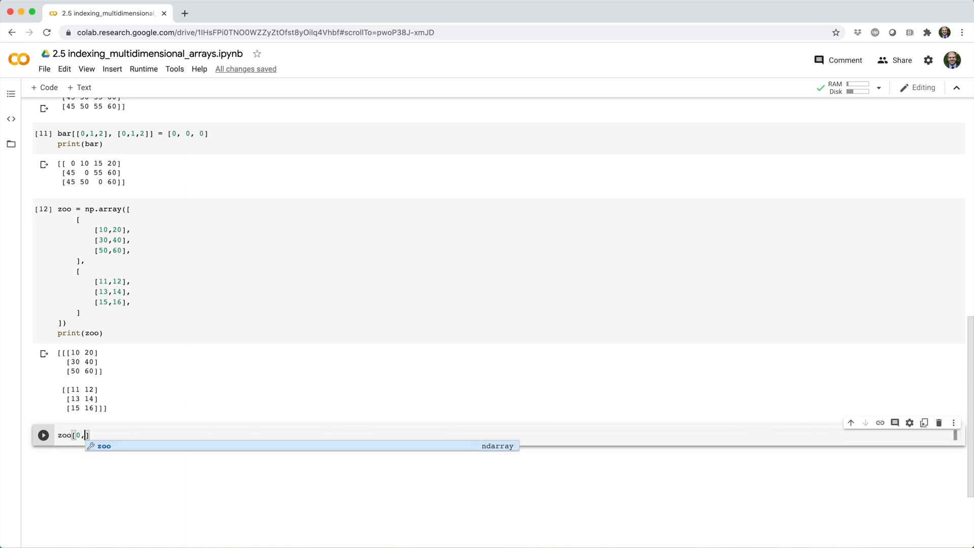
type(":,1")
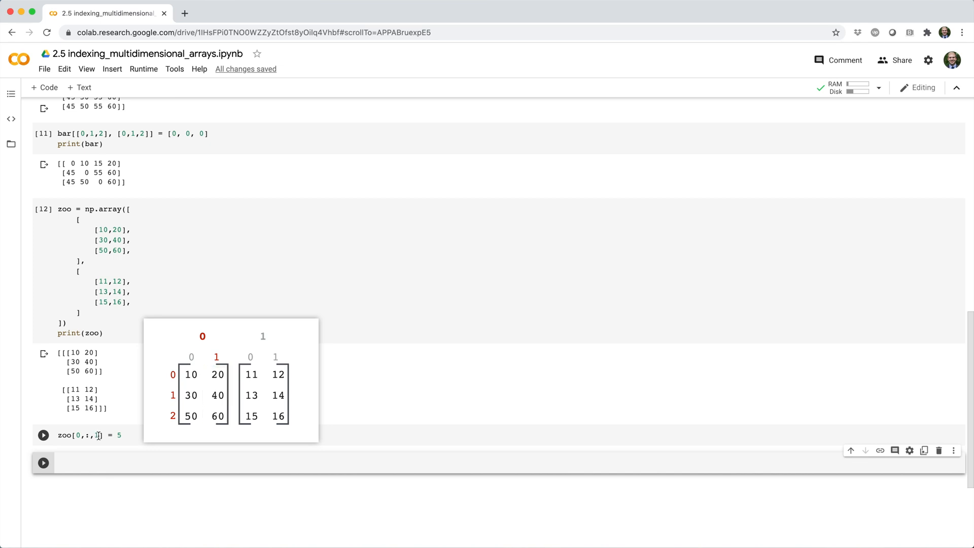
type("print(zoo")
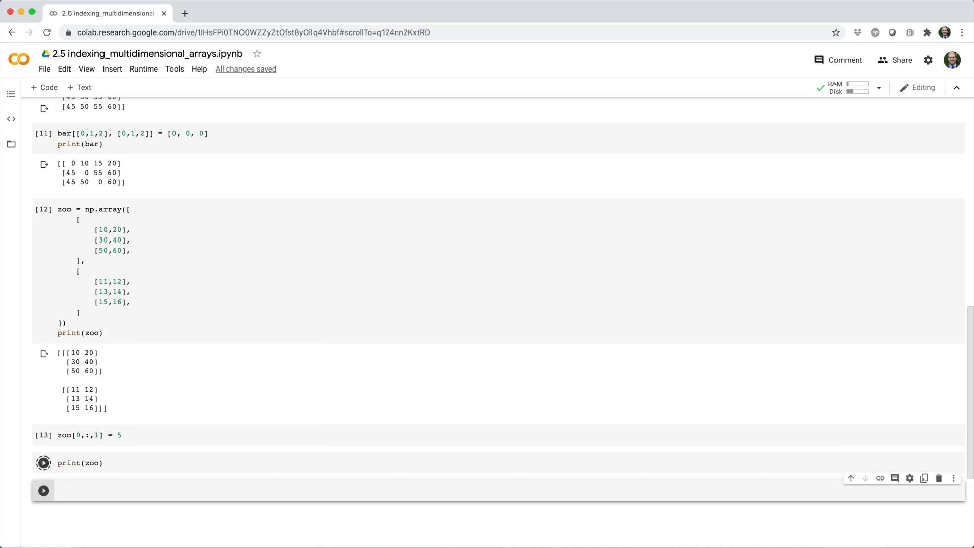
left_click(43, 463)
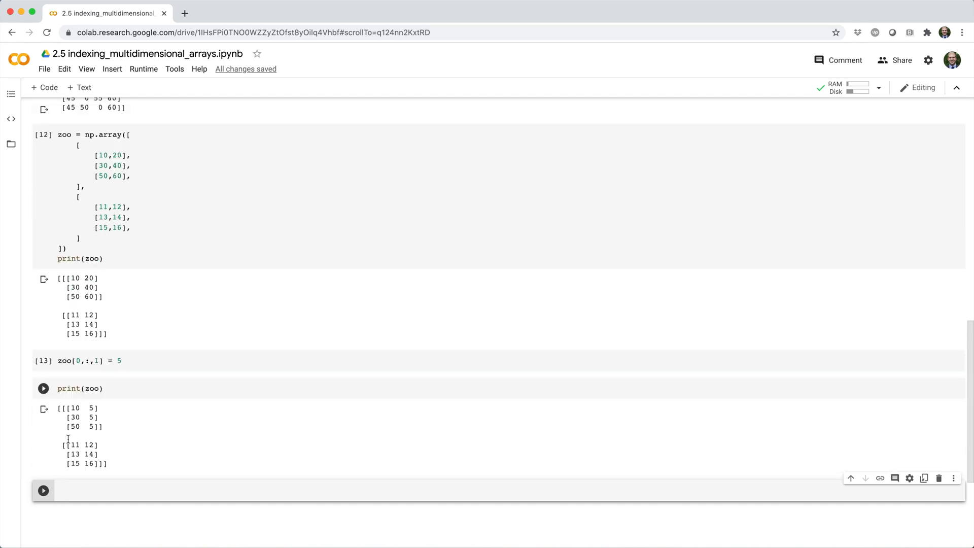